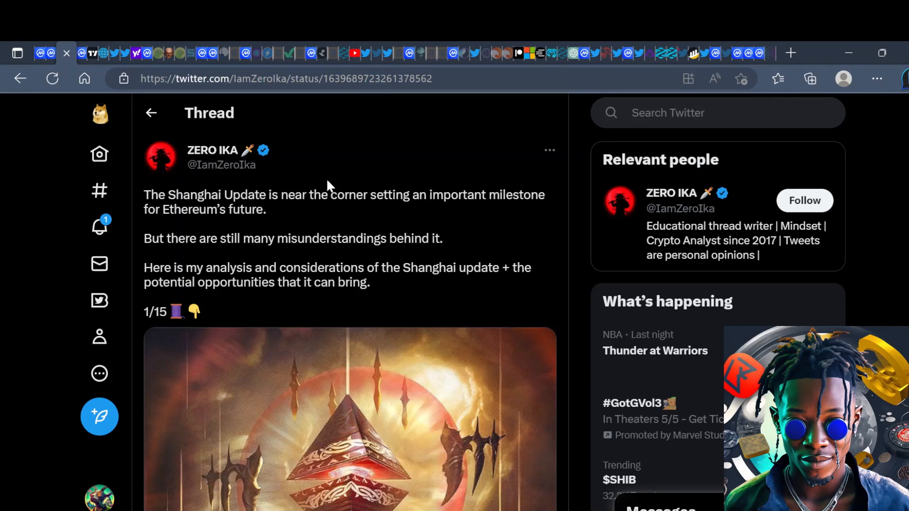
Step: Scroll the ZERO IKA Shanghai Update thread into its second and third posts on unstaking ETH
{"action": "scroll", "scroll_direction": "down", "scroll_amount": 3}
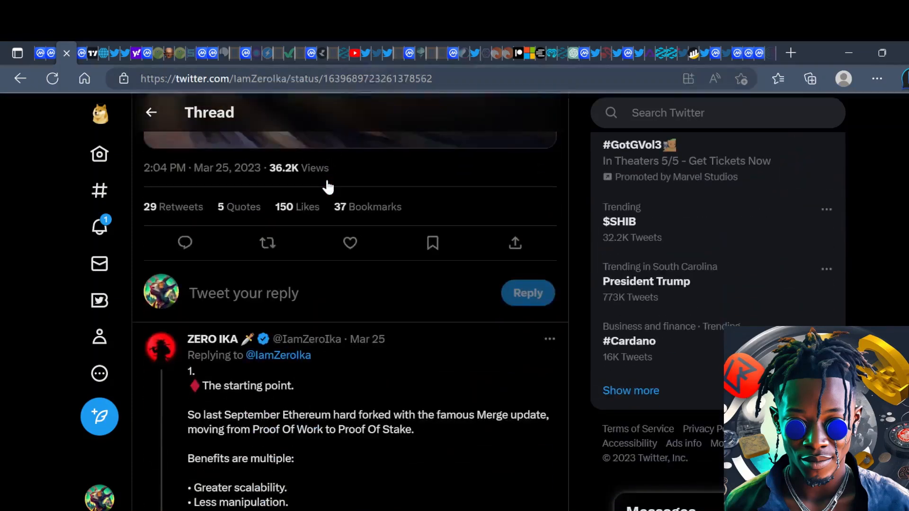
{"action": "scroll", "scroll_direction": "up", "scroll_amount": 3}
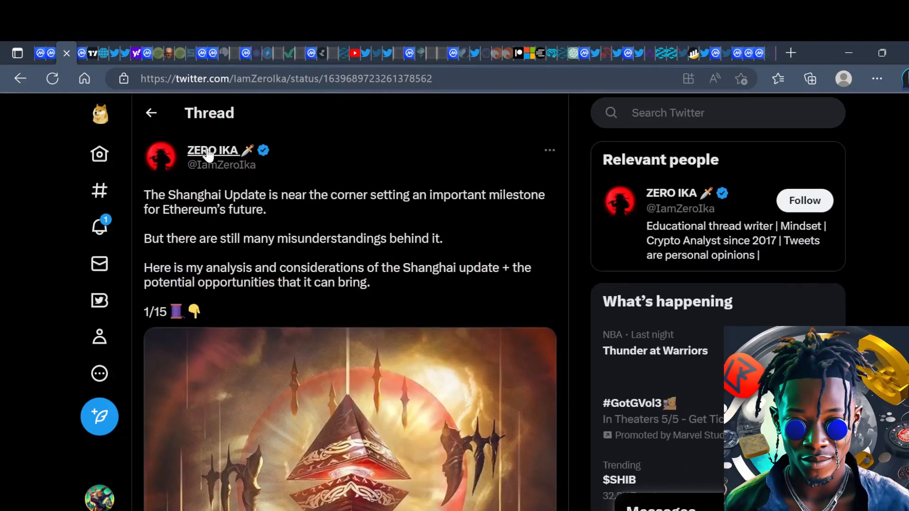
{"action": "mouse_move", "coordinate": [212, 150]}
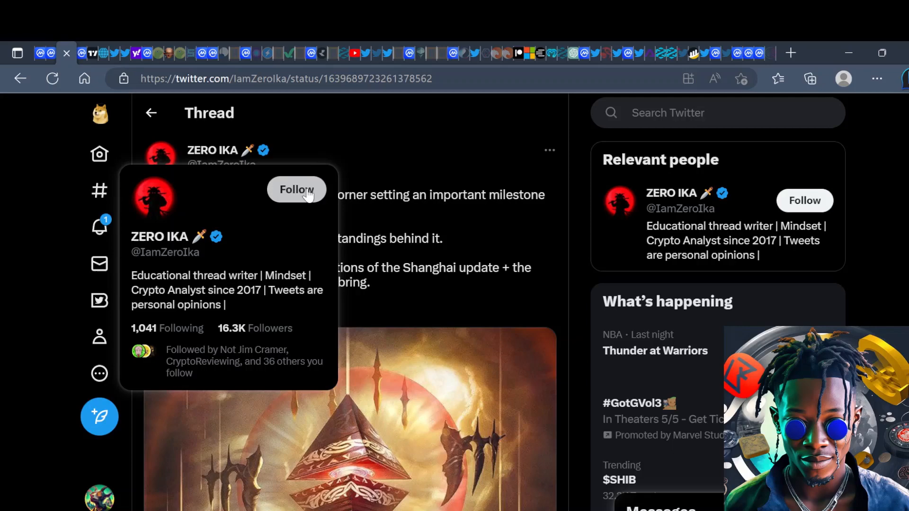
{"action": "scroll", "scroll_direction": "down", "scroll_amount": 3}
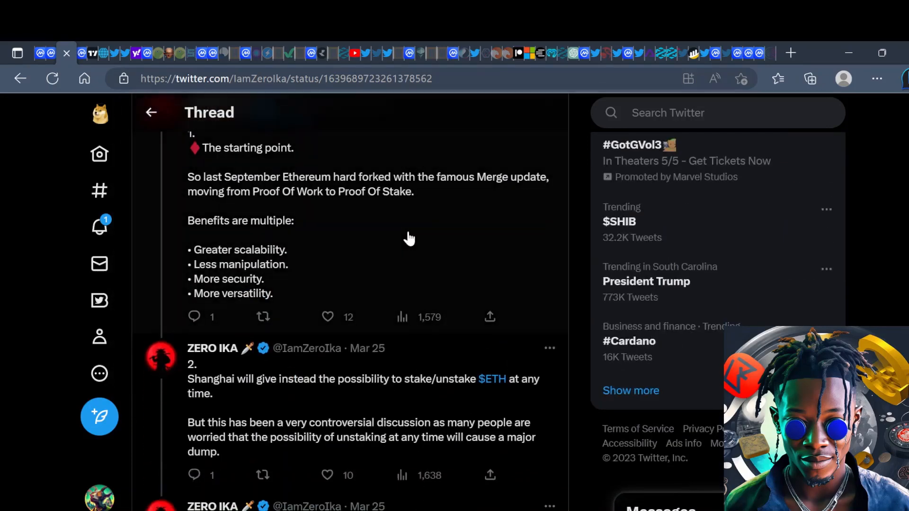
{"action": "mouse_move", "coordinate": [353, 232]}
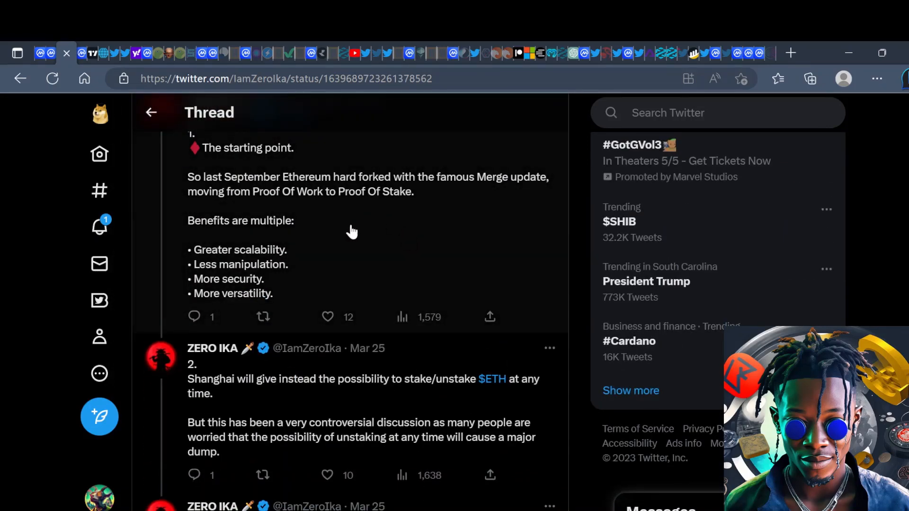
{"action": "scroll", "scroll_direction": "down", "scroll_amount": 3}
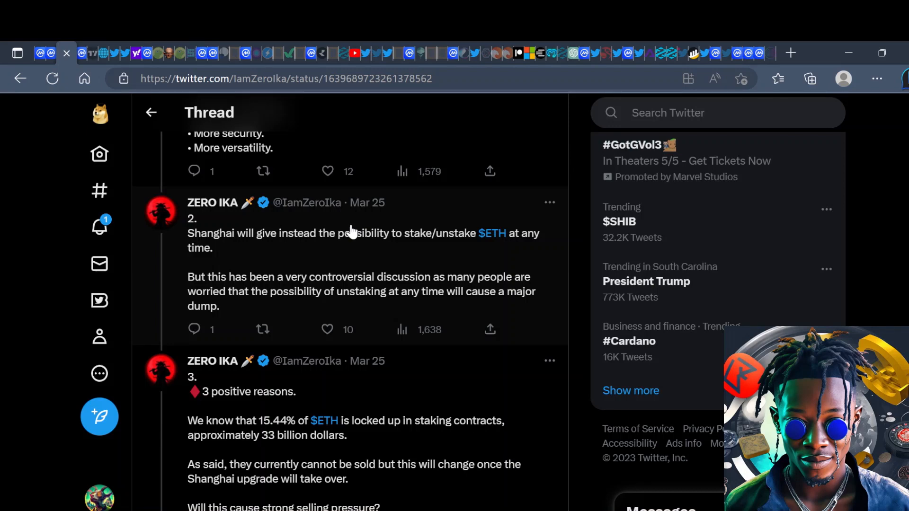
Step: Scroll through the staking table and LSD tweets down to tweets 11-12 naming $RPL, $PENDLE, $FXS
{"action": "scroll", "scroll_direction": "down", "scroll_amount": 3}
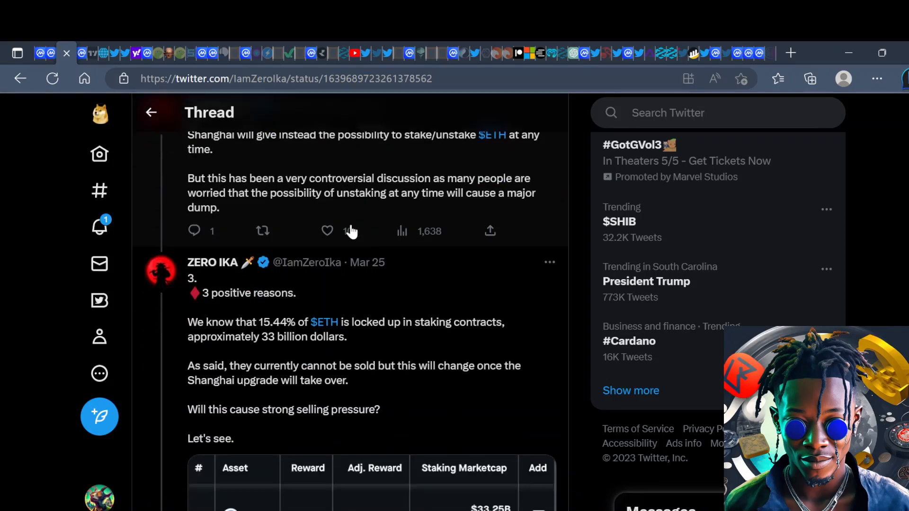
{"action": "scroll", "scroll_direction": "down", "scroll_amount": 3}
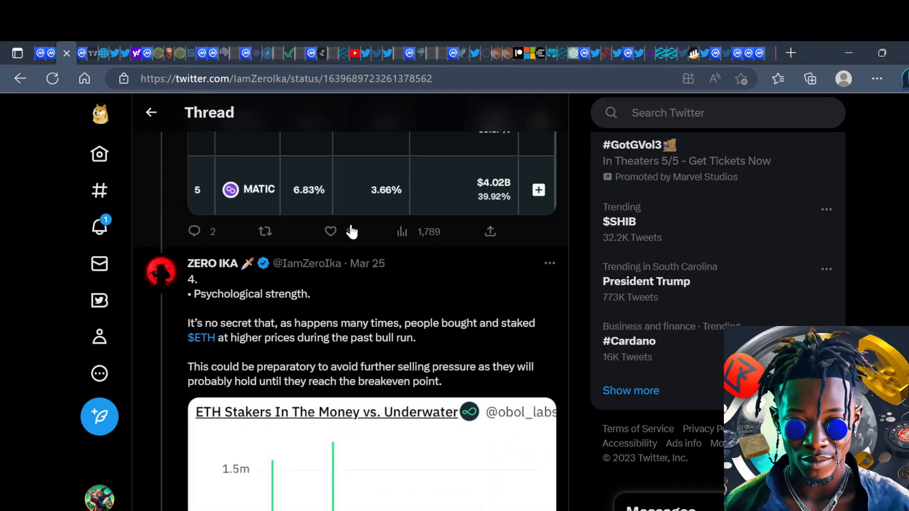
{"action": "scroll", "scroll_direction": "down", "scroll_amount": 3}
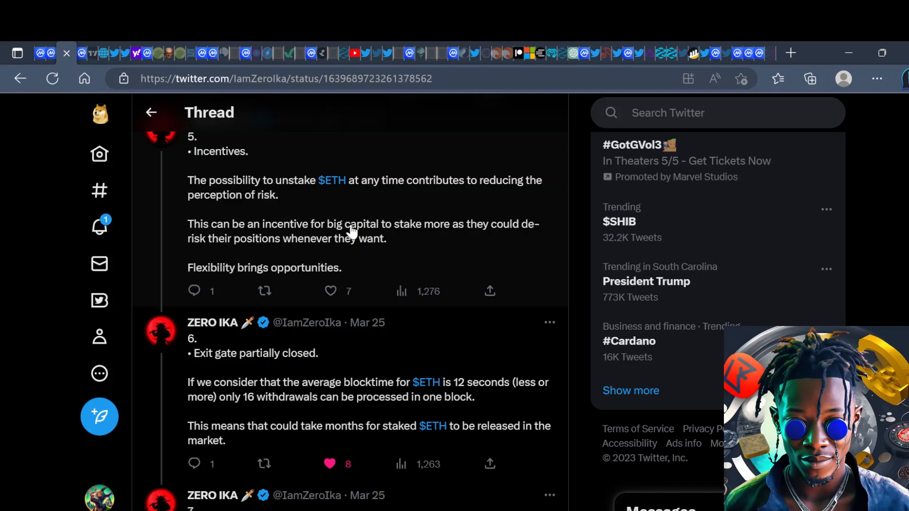
{"action": "scroll", "scroll_direction": "down", "scroll_amount": 3}
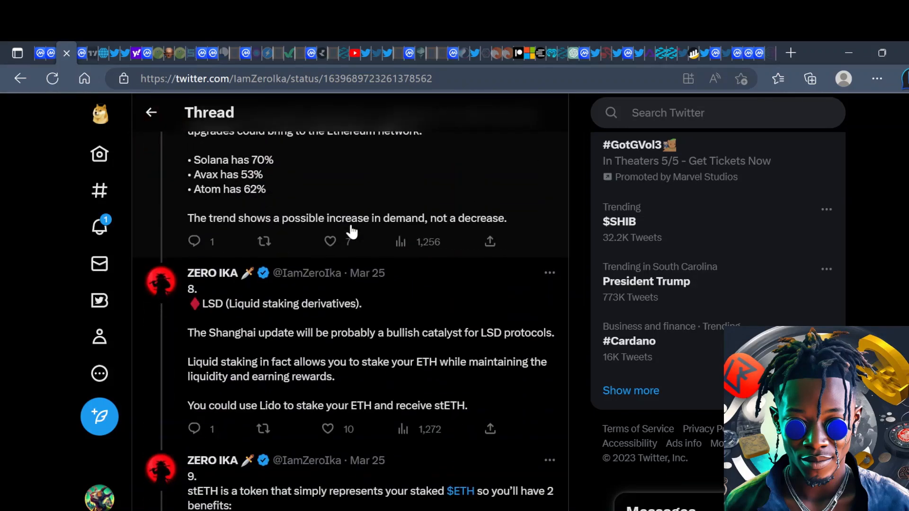
{"action": "scroll", "scroll_direction": "down", "scroll_amount": 3}
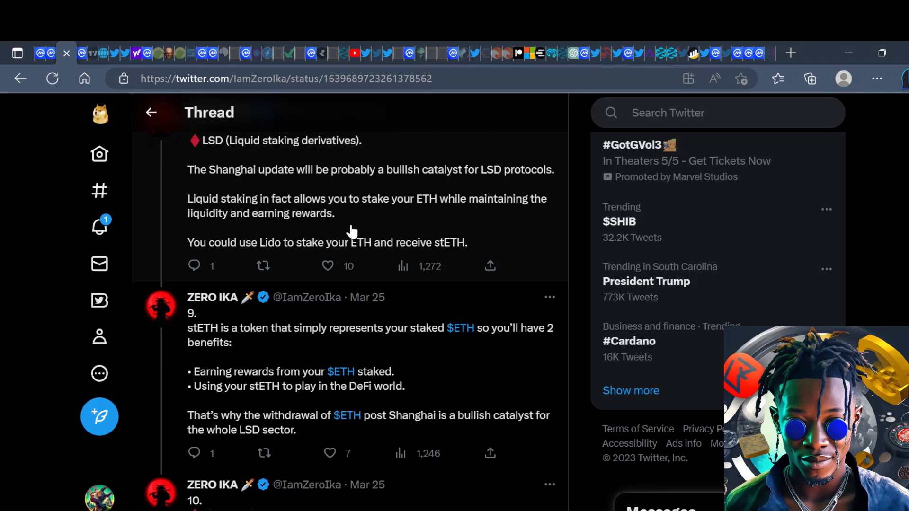
{"action": "scroll", "scroll_direction": "up", "scroll_amount": 3}
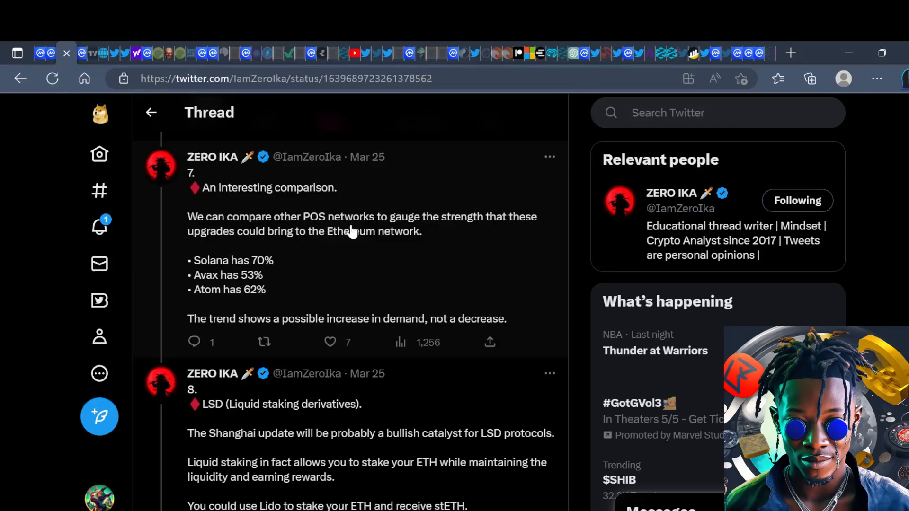
{"action": "scroll", "scroll_direction": "up", "scroll_amount": 3}
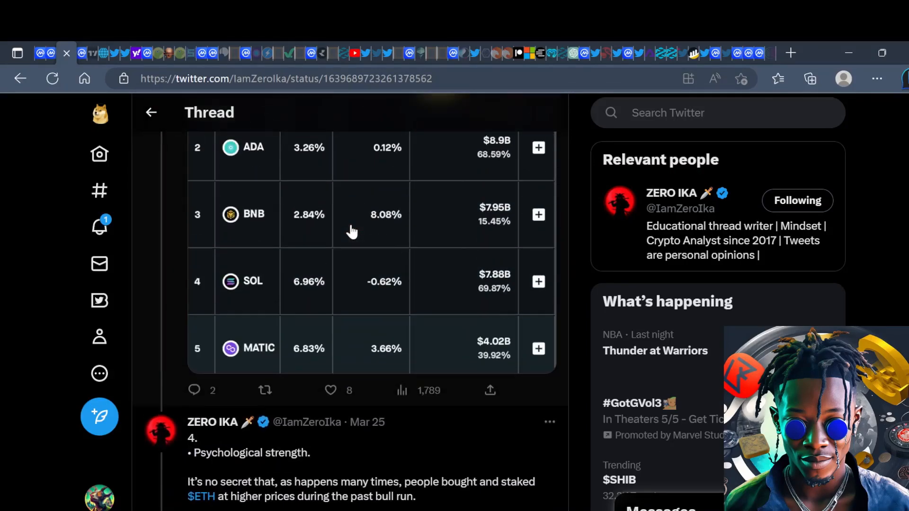
{"action": "scroll", "scroll_direction": "down", "scroll_amount": 3}
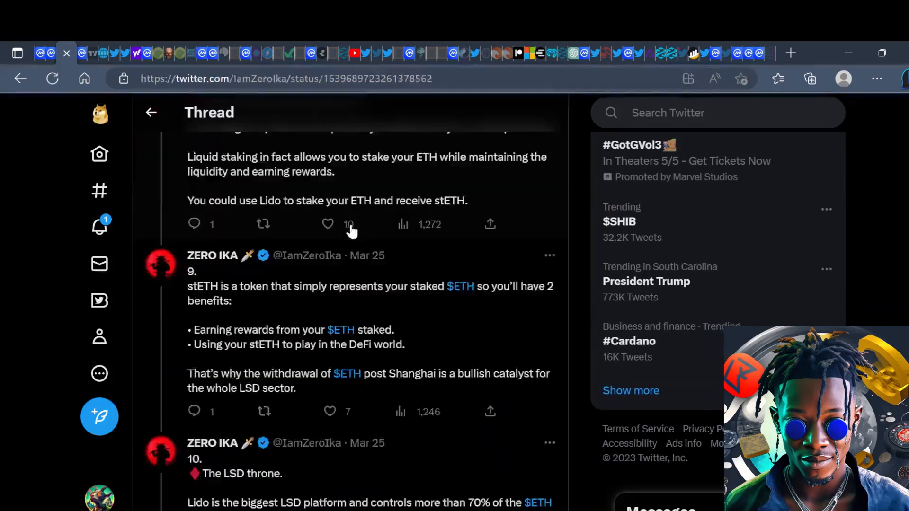
{"action": "scroll", "scroll_direction": "down", "scroll_amount": 3}
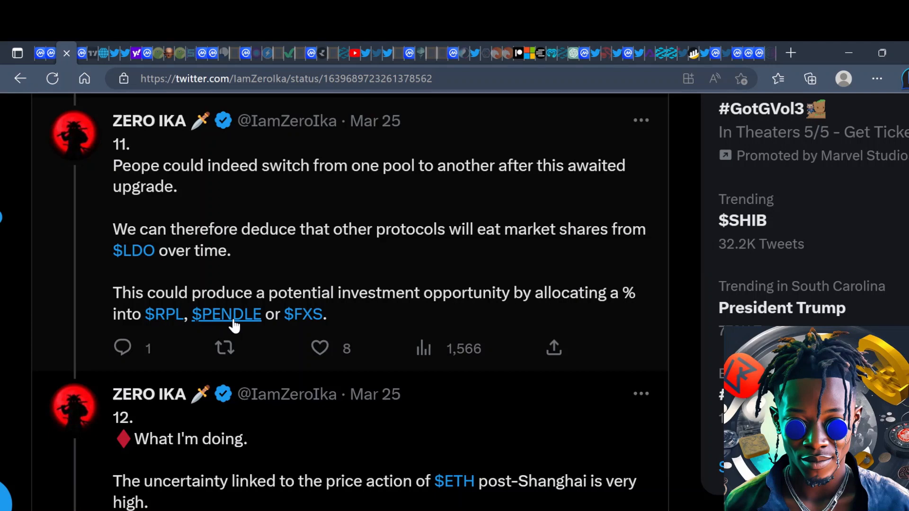
{"action": "mouse_move", "coordinate": [23, 63]}
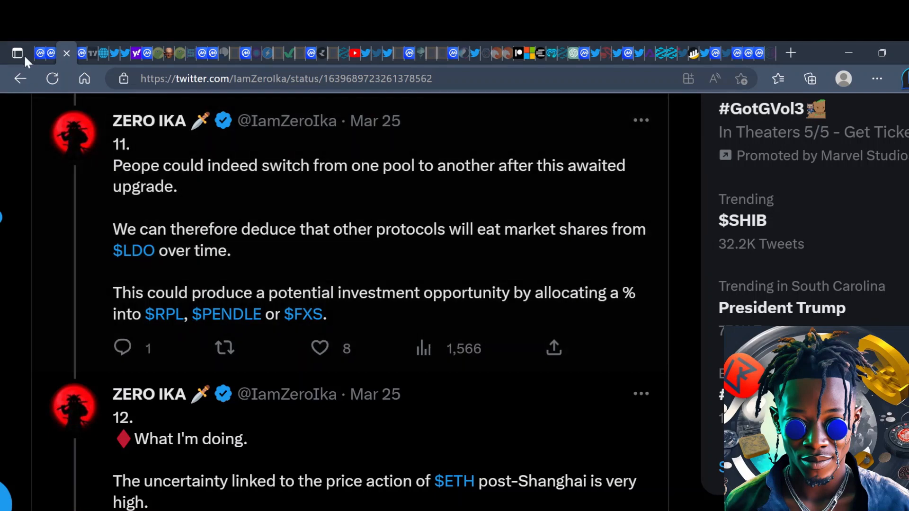
Step: Switch to the CoinMarketCap Pendle page showing PENDLE at $0.5473, up 45.24%
{"action": "left_click", "coordinate": [226, 314]}
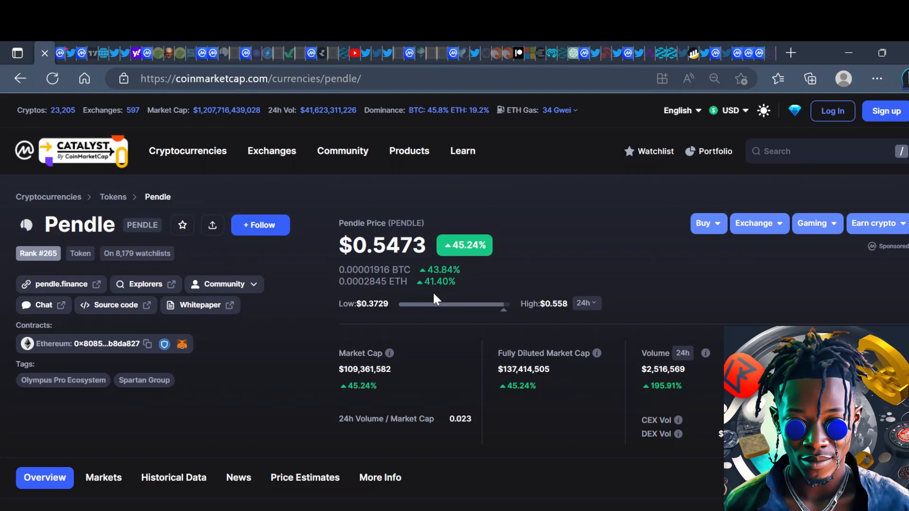
{"action": "mouse_move", "coordinate": [134, 147]}
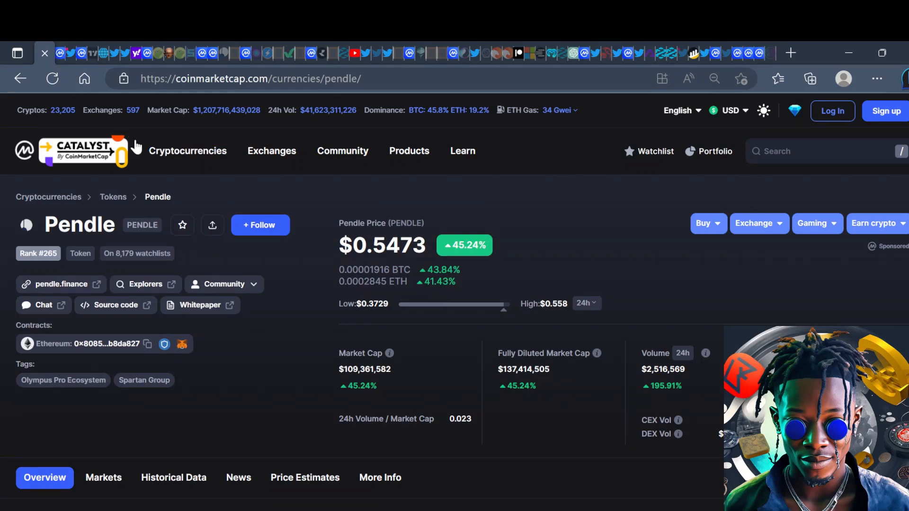
{"action": "mouse_move", "coordinate": [461, 274]}
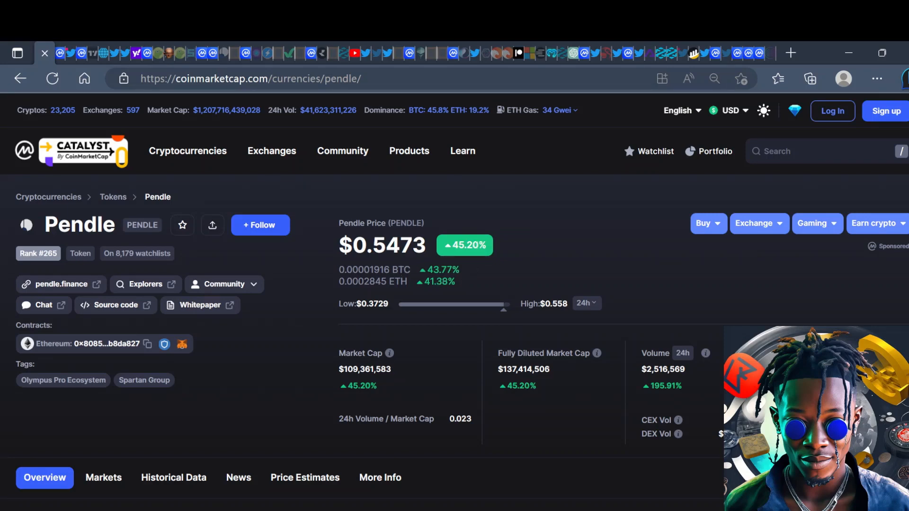
{"action": "mouse_move", "coordinate": [515, 286]}
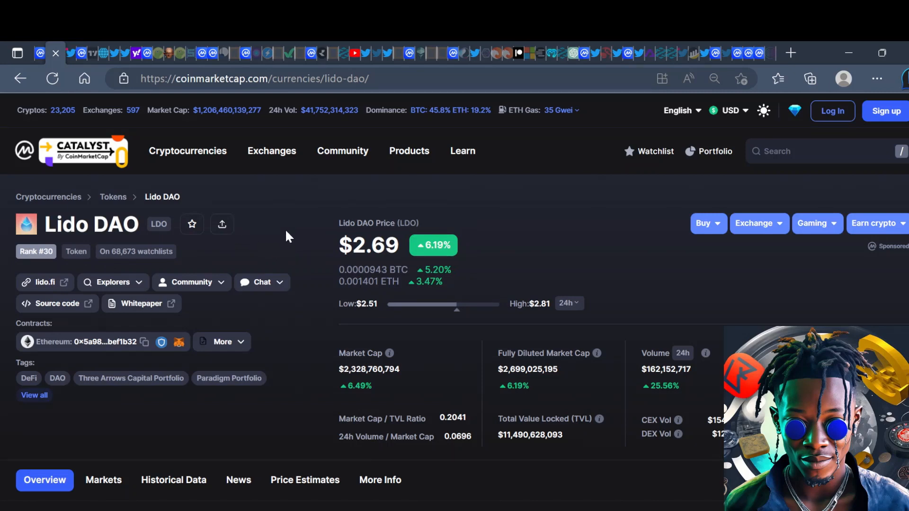
{"action": "mouse_move", "coordinate": [23, 227]}
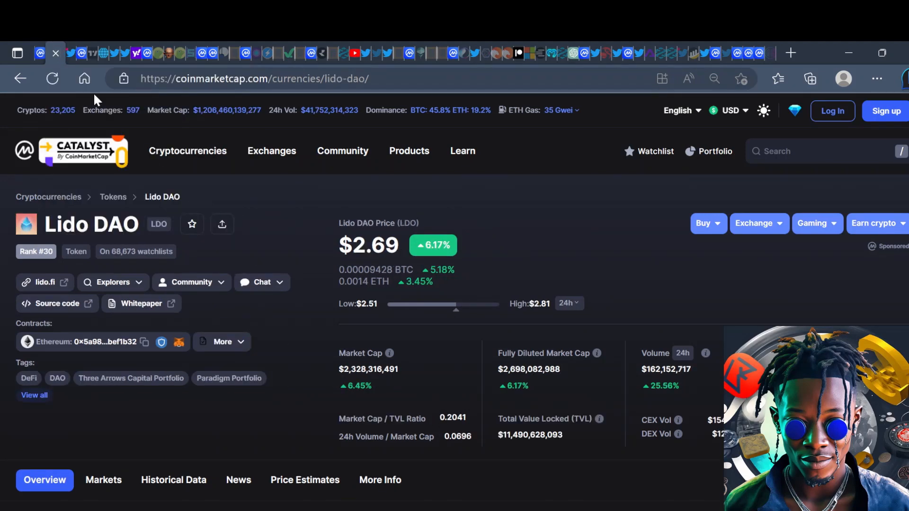
{"action": "mouse_move", "coordinate": [554, 293]}
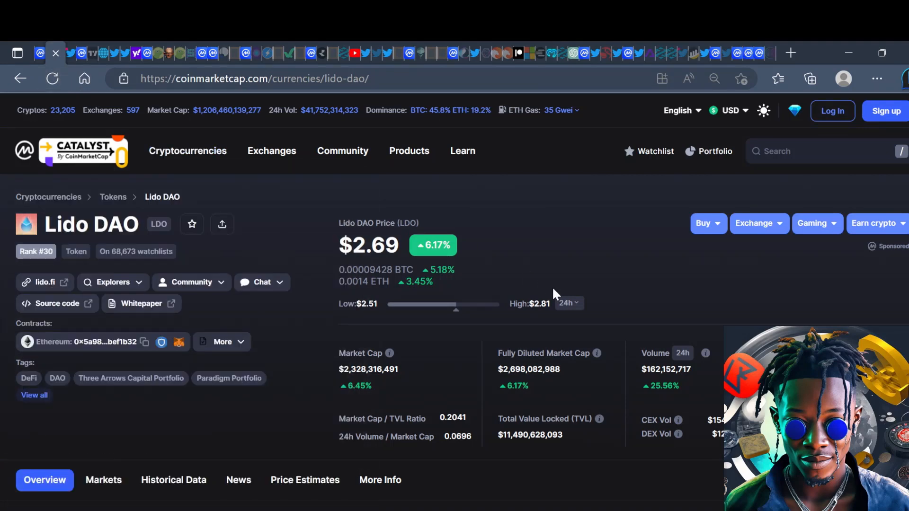
{"action": "mouse_move", "coordinate": [37, 61]}
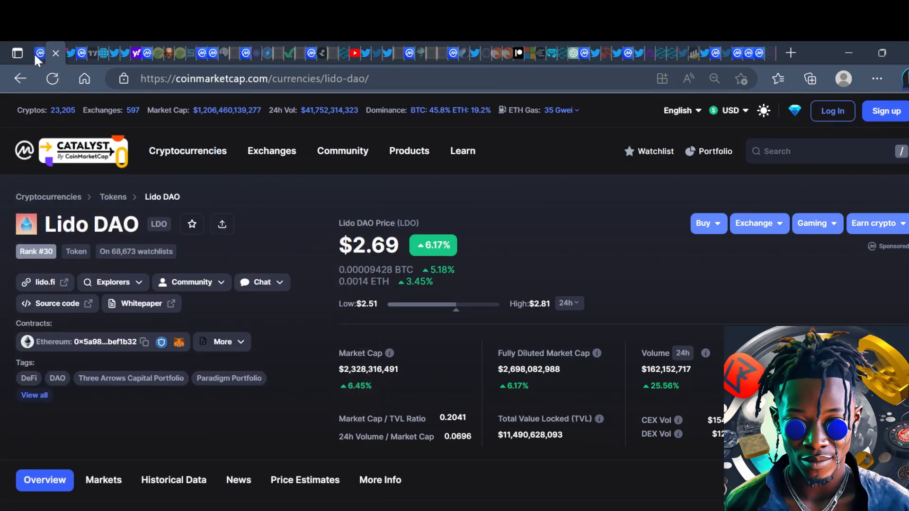
{"action": "mouse_move", "coordinate": [39, 53]}
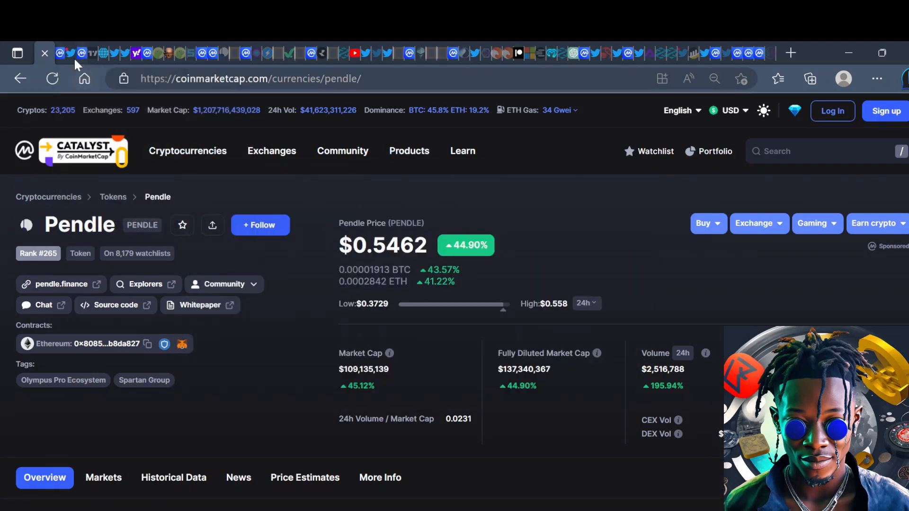
Step: Switch to the CoinMarketCap Ethereum tab to view the ETH price page
{"action": "left_click", "coordinate": [187, 151]}
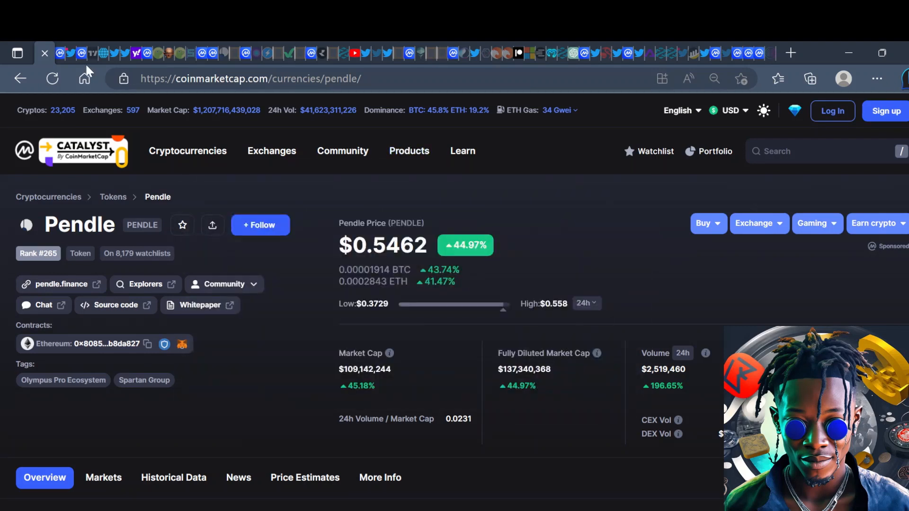
{"action": "mouse_move", "coordinate": [81, 53]}
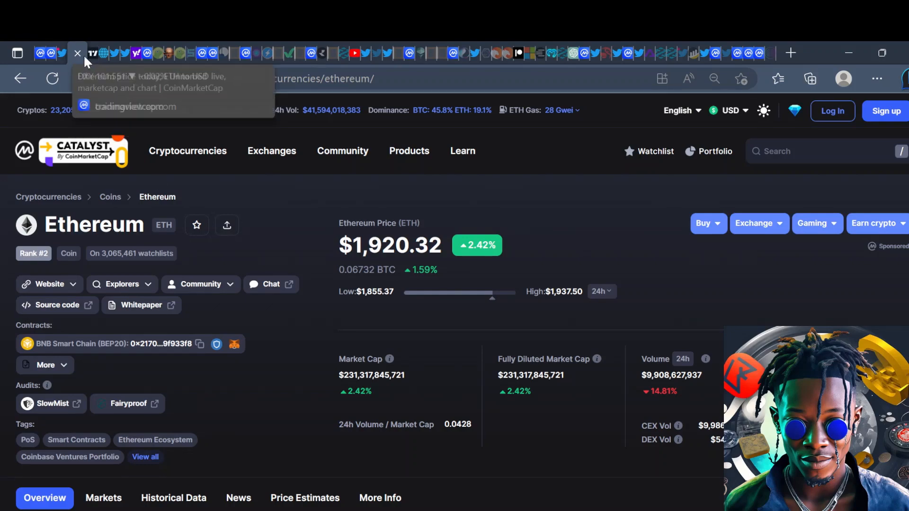
{"action": "mouse_move", "coordinate": [93, 53]}
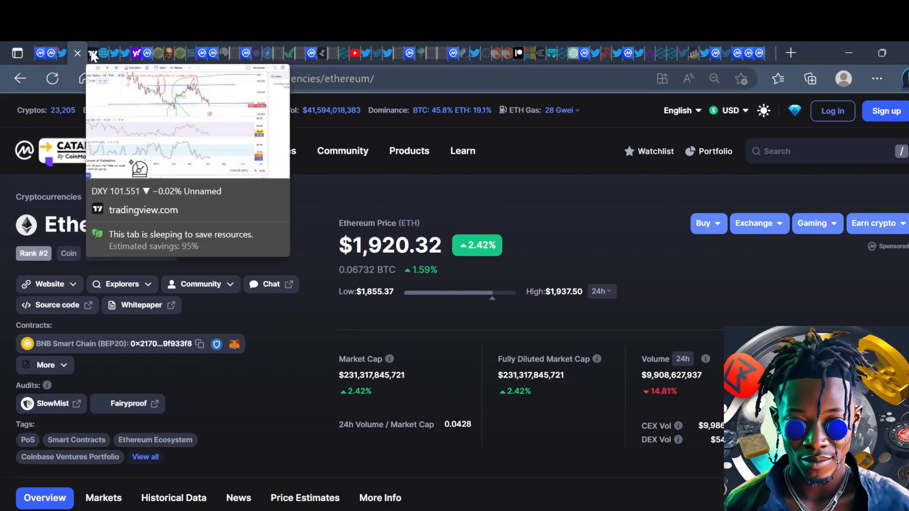
Step: Review the TradingView DXY daily chart near 101.58, then bring up Yahoo Finance crypto news
{"action": "left_click", "coordinate": [93, 53]}
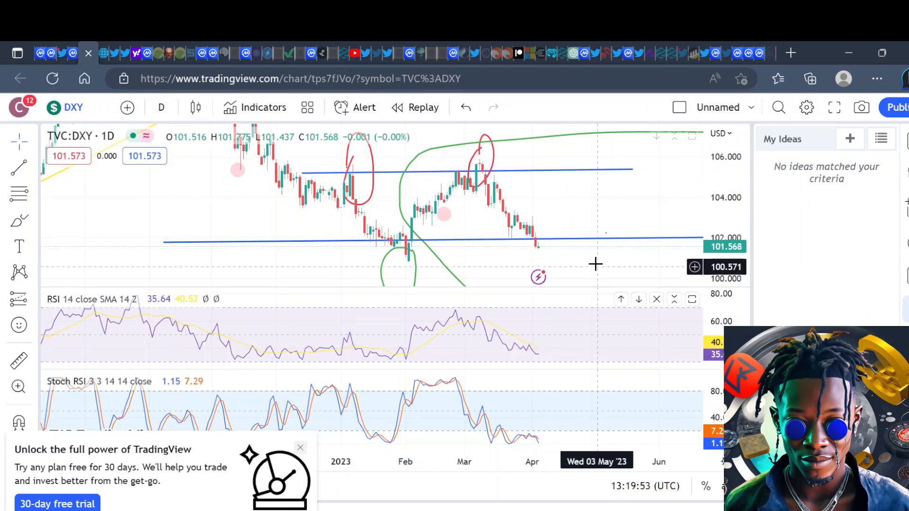
{"action": "mouse_move", "coordinate": [551, 244]}
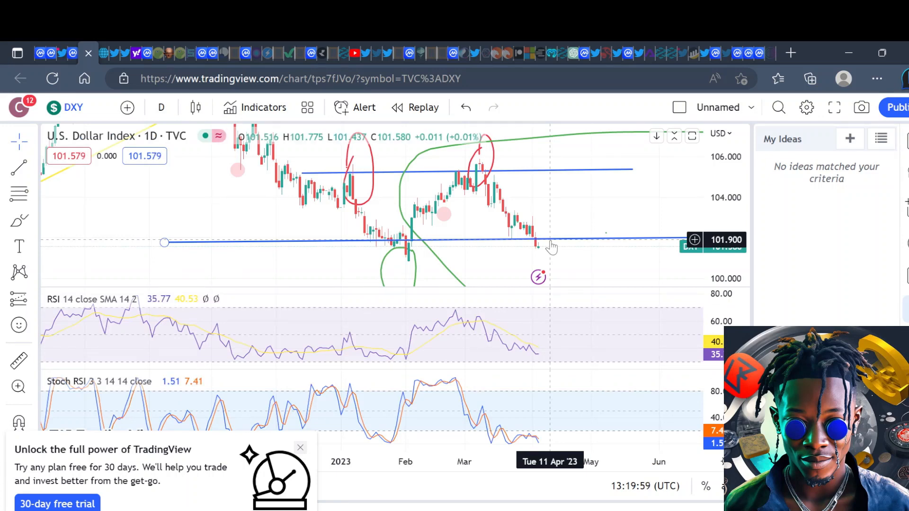
{"action": "mouse_move", "coordinate": [393, 252]}
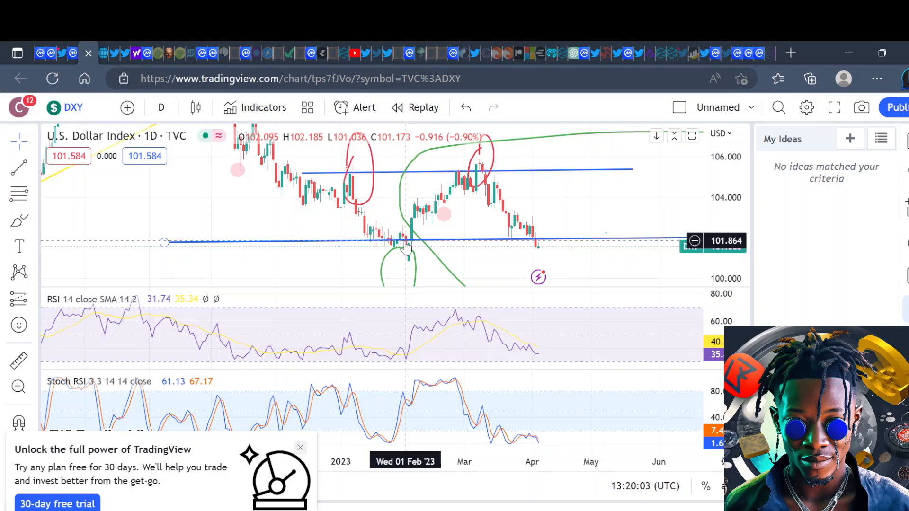
{"action": "mouse_move", "coordinate": [655, 263]}
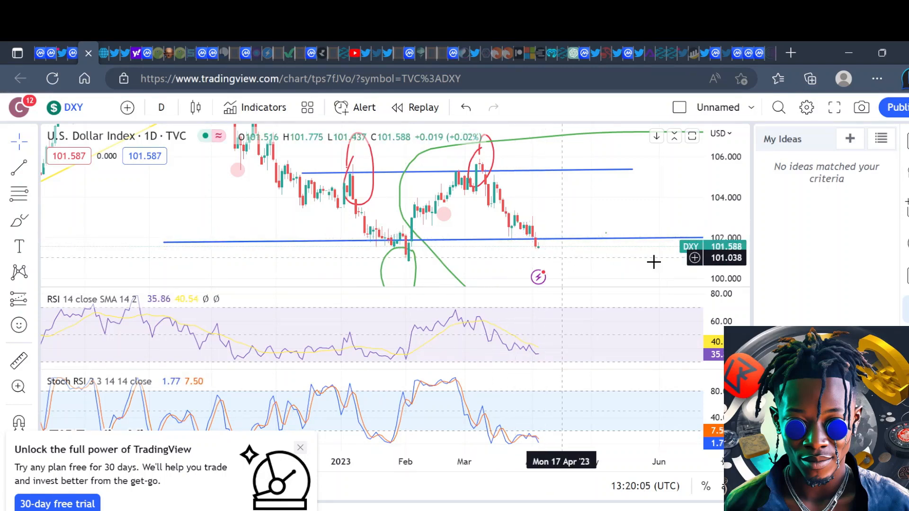
{"action": "mouse_move", "coordinate": [837, 273]}
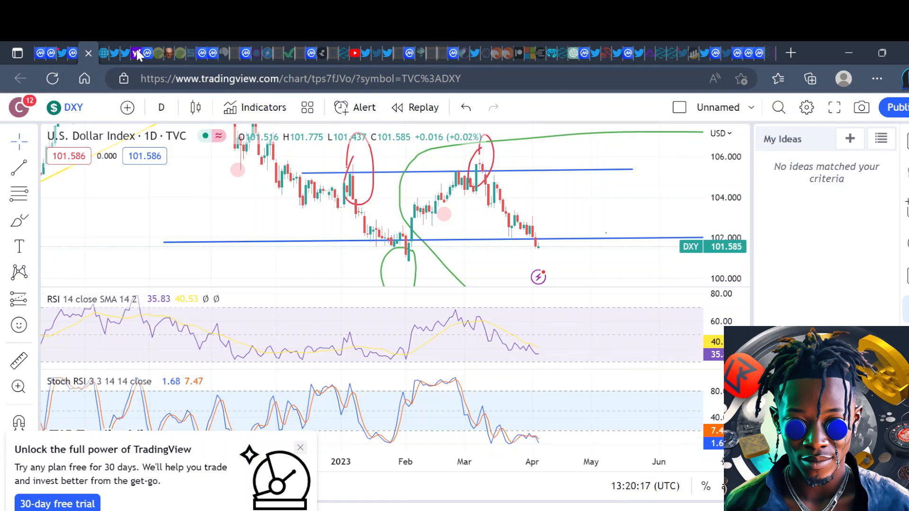
{"action": "left_click", "coordinate": [119, 53]}
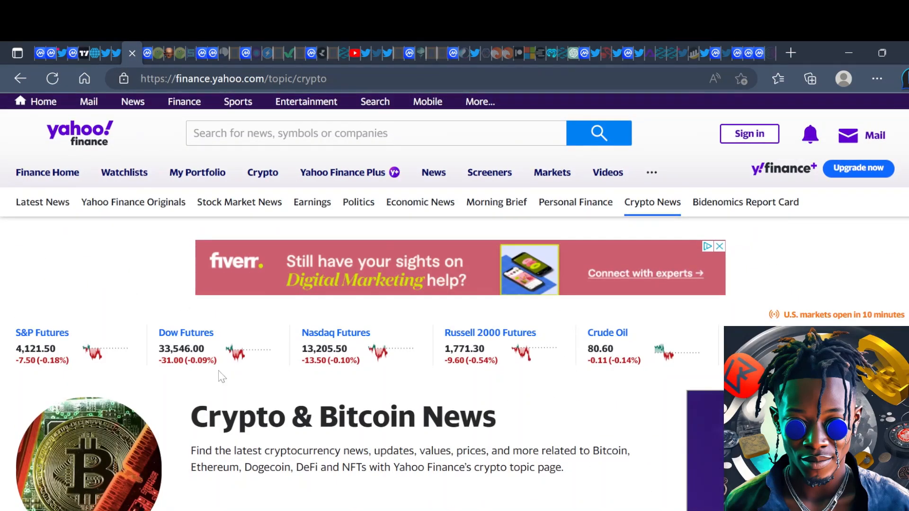
{"action": "mouse_move", "coordinate": [186, 389]}
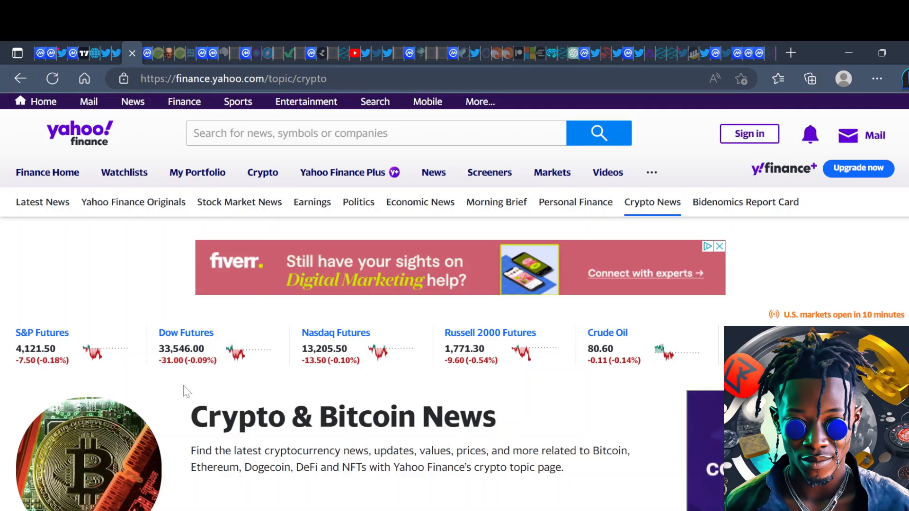
{"action": "mouse_move", "coordinate": [347, 464]}
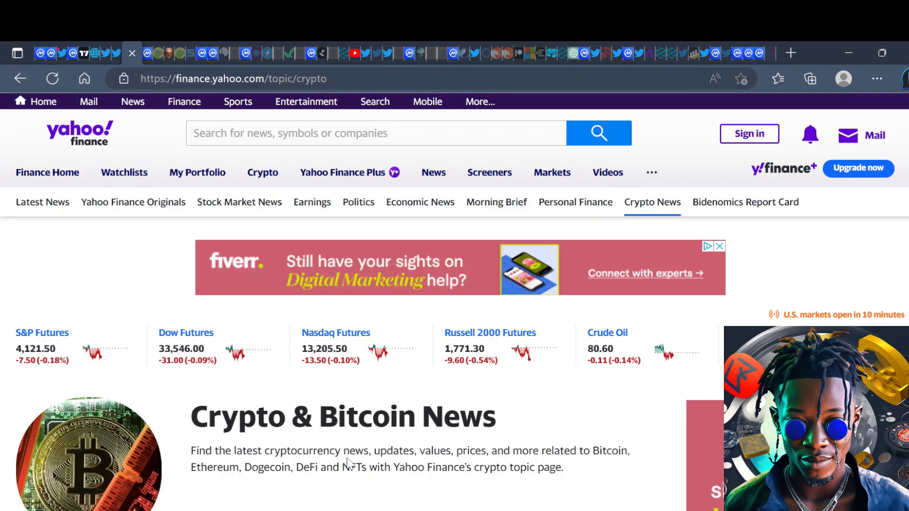
{"action": "left_click", "coordinate": [85, 53]}
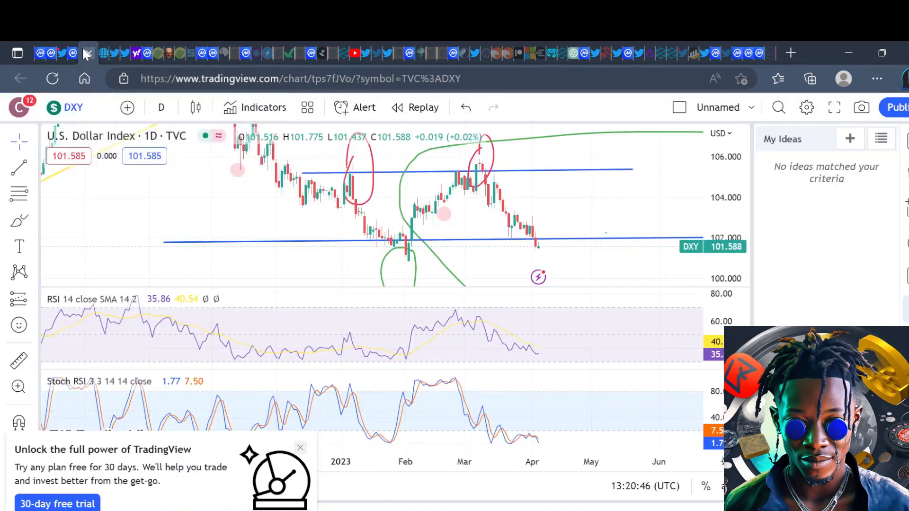
{"action": "left_click", "coordinate": [85, 53]}
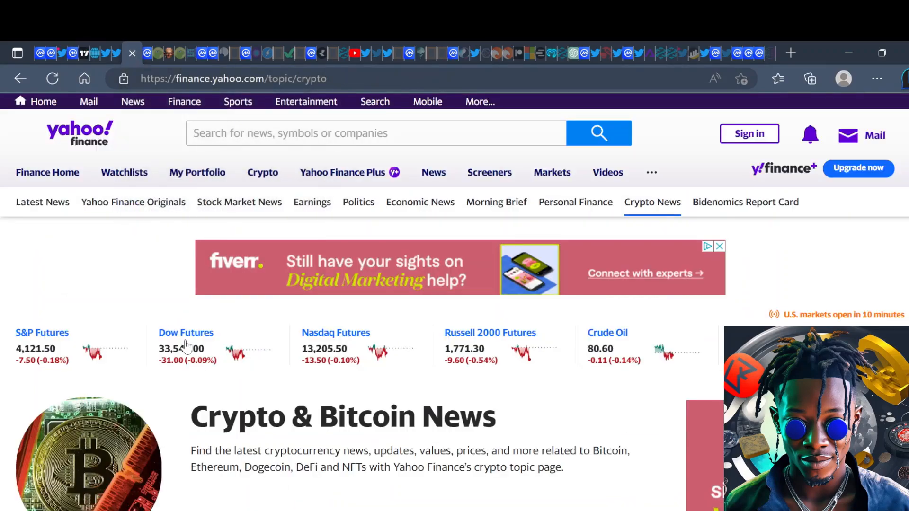
Step: Scroll through the Yahoo Finance crypto headlines and back to the Latest Crypto & Bitcoin News list
{"action": "scroll", "scroll_direction": "down", "scroll_amount": 3}
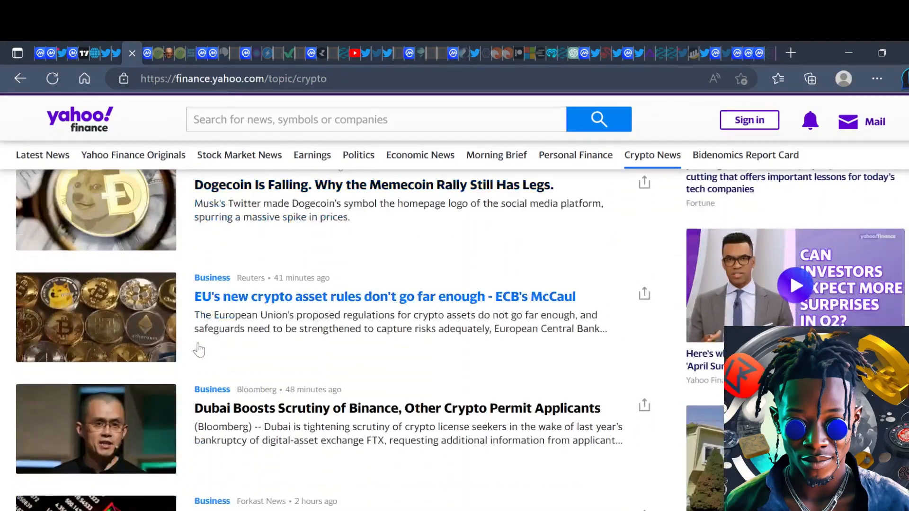
{"action": "scroll", "scroll_direction": "up", "scroll_amount": 3}
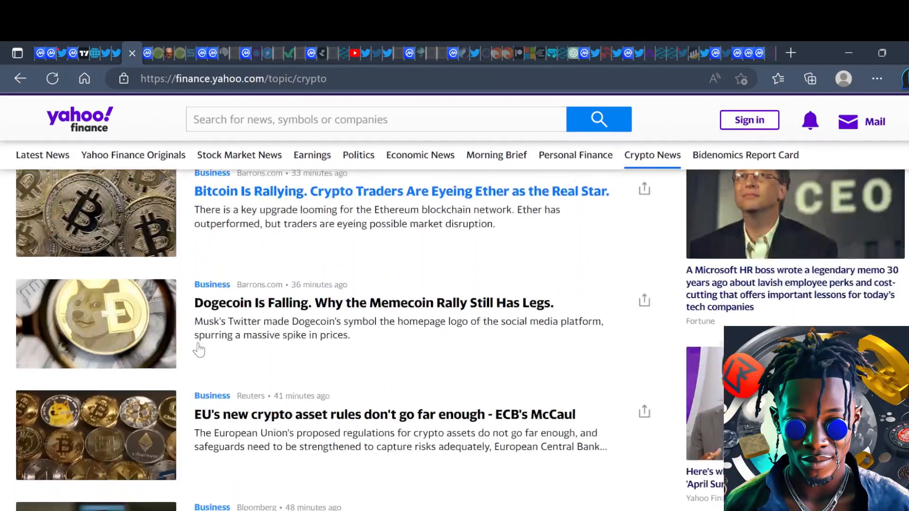
{"action": "scroll", "scroll_direction": "down", "scroll_amount": 3}
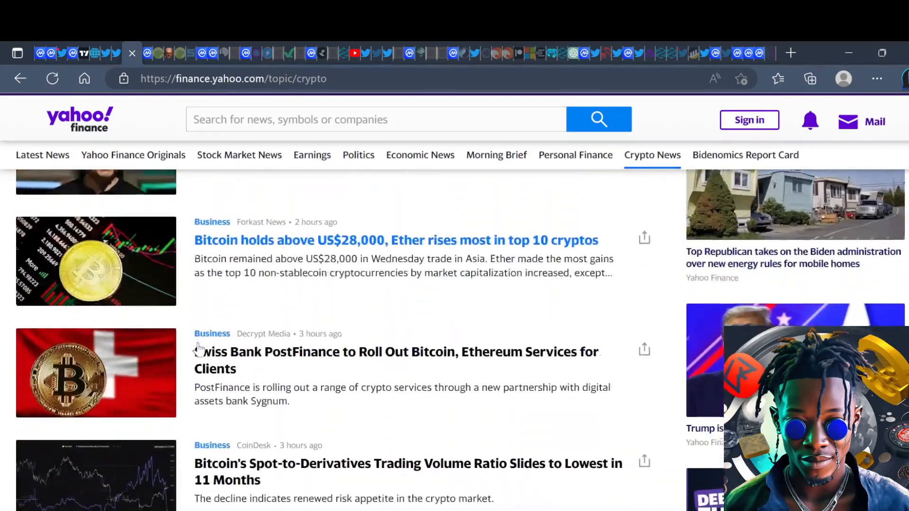
{"action": "scroll", "scroll_direction": "down", "scroll_amount": 3}
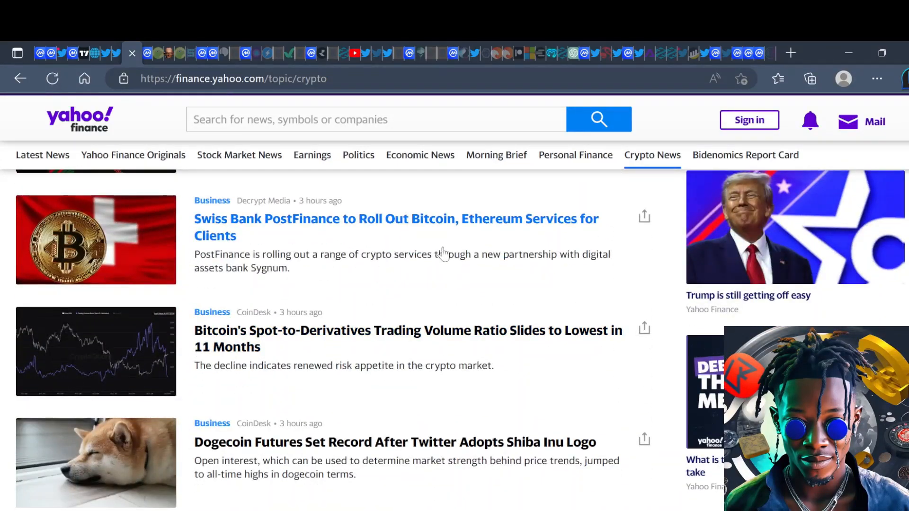
{"action": "mouse_move", "coordinate": [437, 348]}
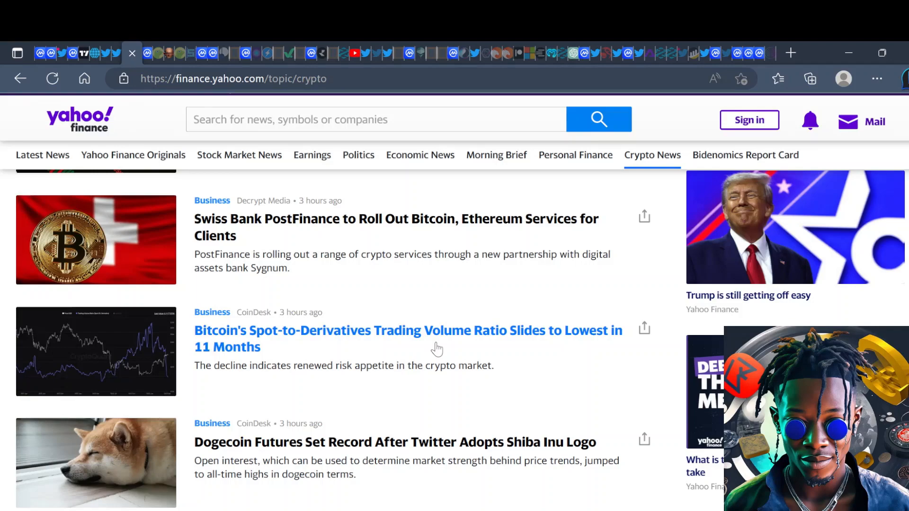
{"action": "scroll", "scroll_direction": "down", "scroll_amount": 3}
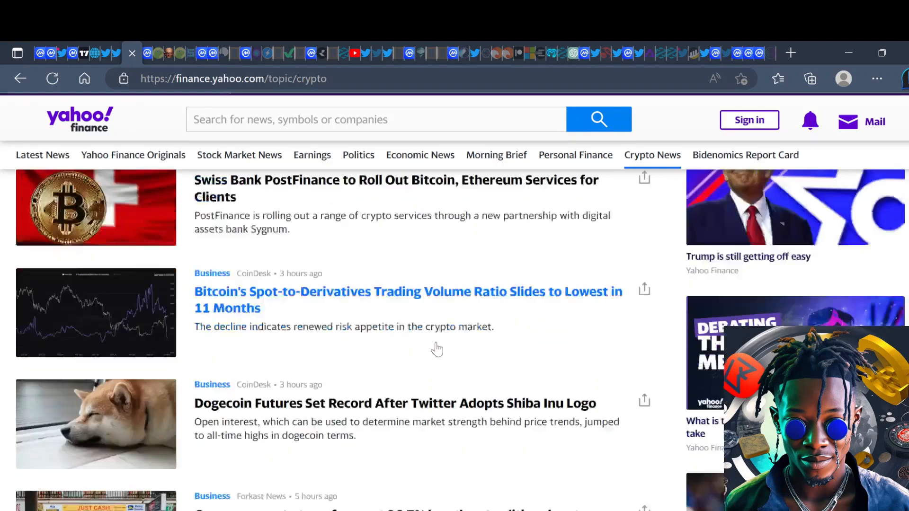
{"action": "scroll", "scroll_direction": "down", "scroll_amount": 3}
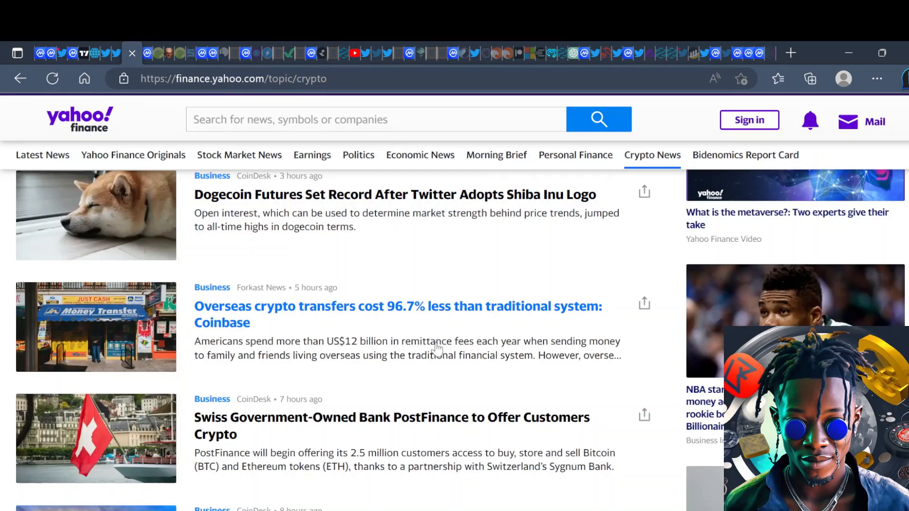
{"action": "scroll", "scroll_direction": "down", "scroll_amount": 3}
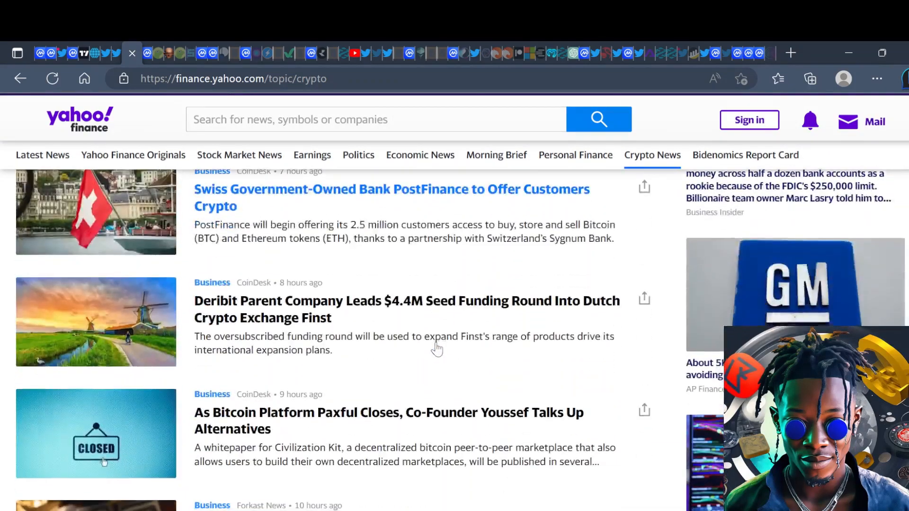
{"action": "scroll", "scroll_direction": "up", "scroll_amount": 3}
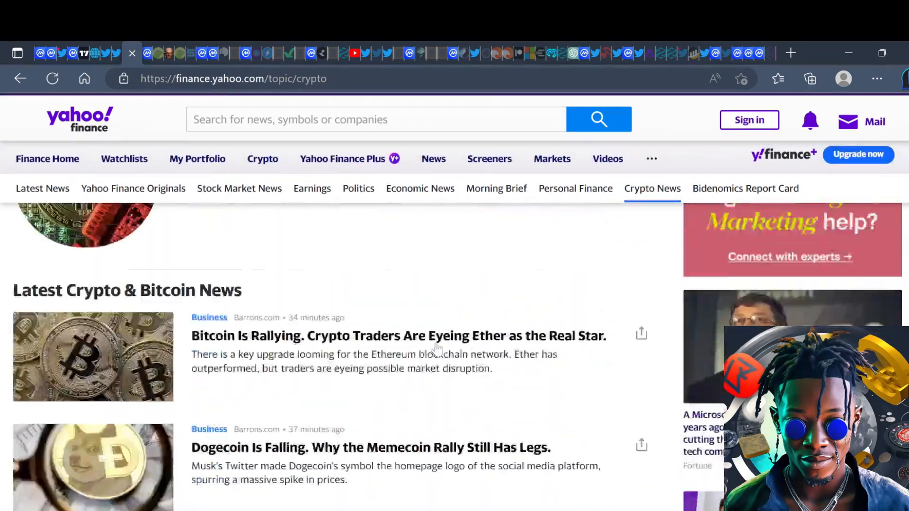
{"action": "scroll", "scroll_direction": "down", "scroll_amount": 3}
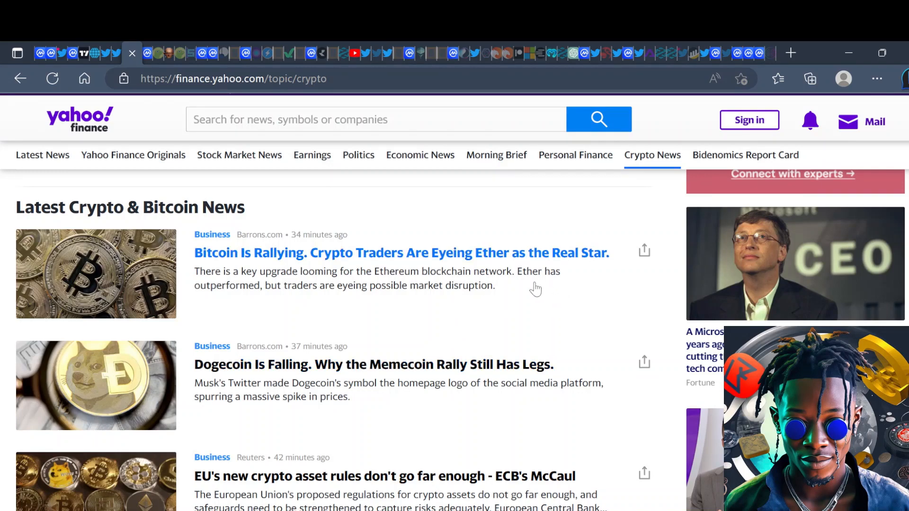
{"action": "mouse_move", "coordinate": [469, 273]}
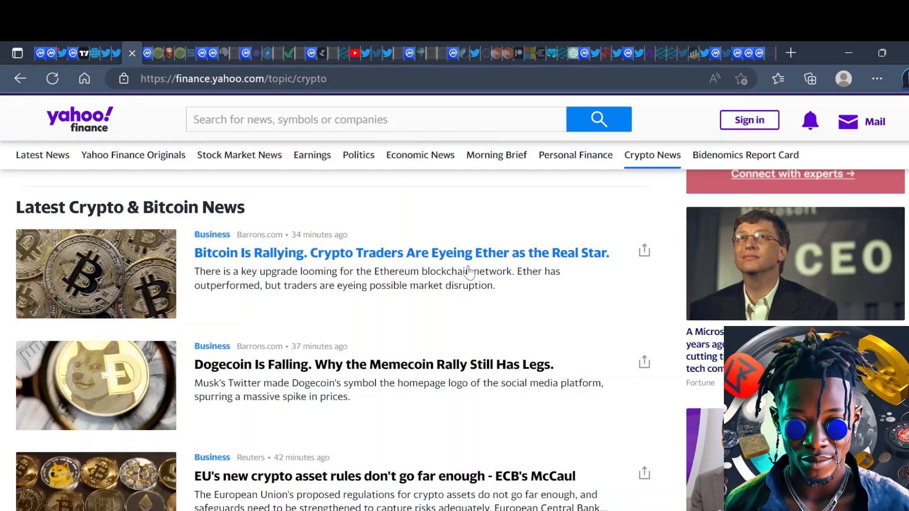
Step: Search FEAR from the address bar and view the Crypto Fear & Greed Index gauge at 62 (Greed)
{"action": "left_click", "coordinate": [232, 79]}
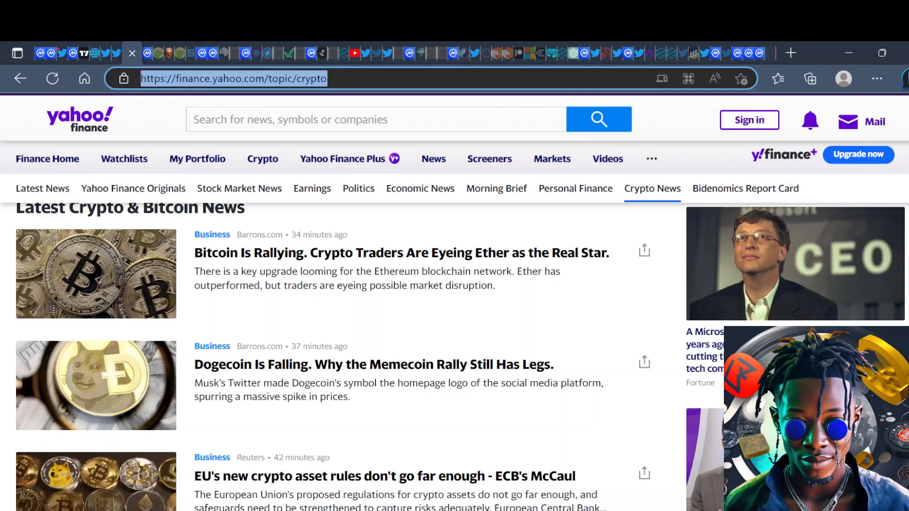
{"action": "type", "text": "FEAR"}
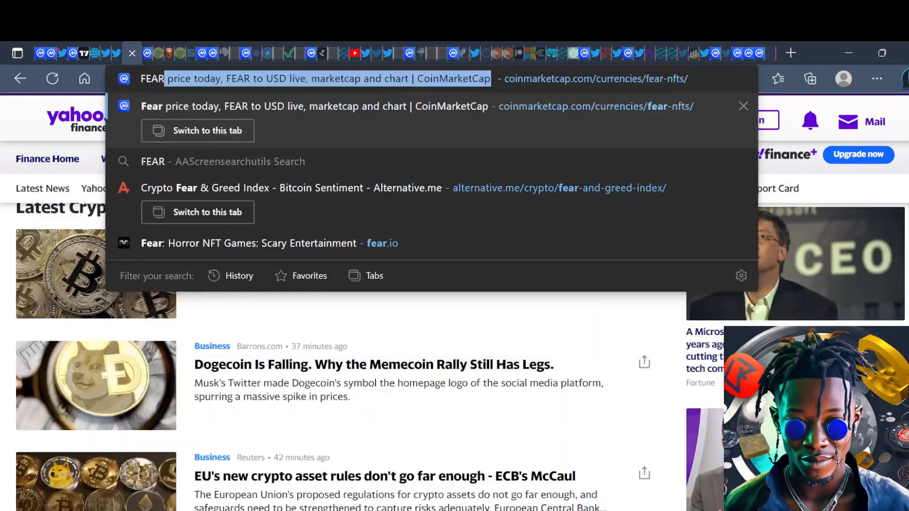
{"action": "left_click", "coordinate": [291, 187]}
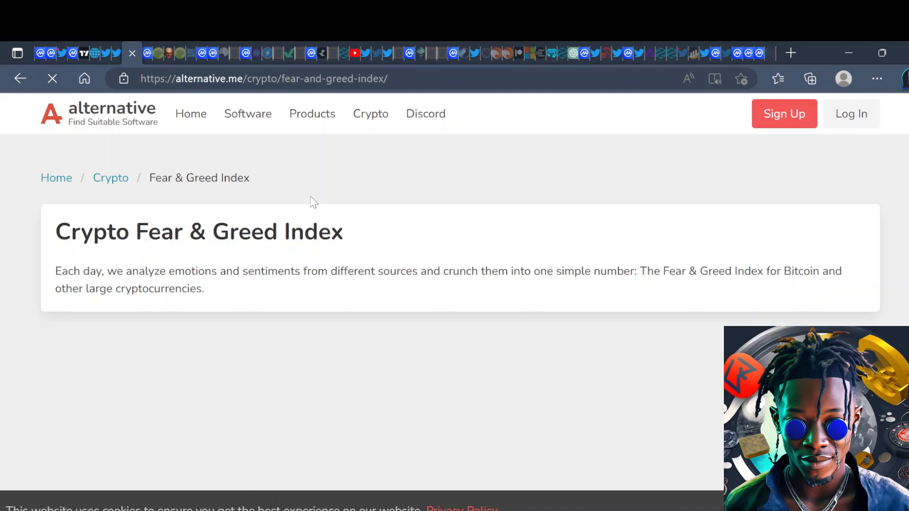
{"action": "scroll", "scroll_direction": "down", "scroll_amount": 3}
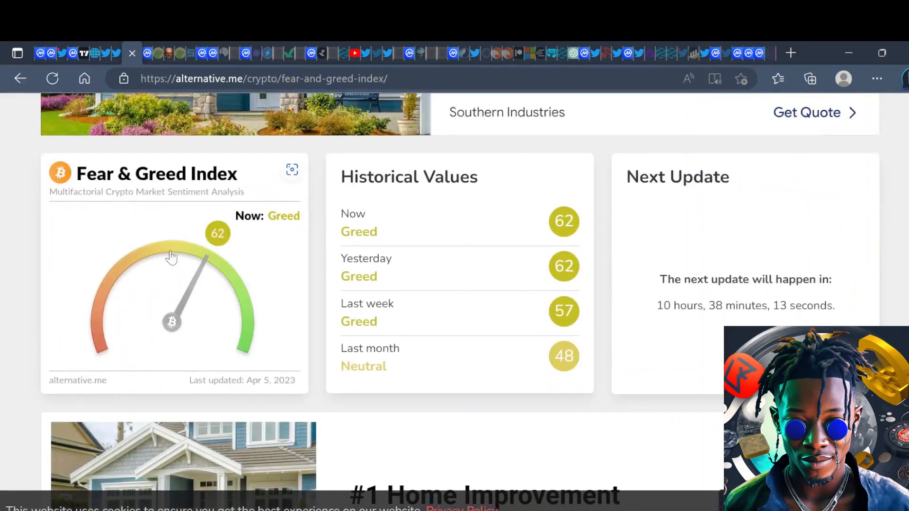
{"action": "mouse_move", "coordinate": [193, 264]}
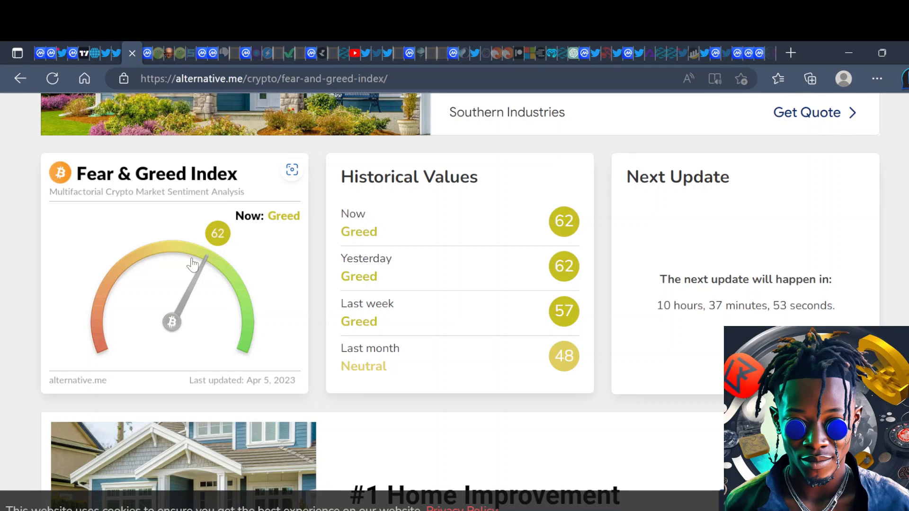
{"action": "mouse_move", "coordinate": [158, 51]}
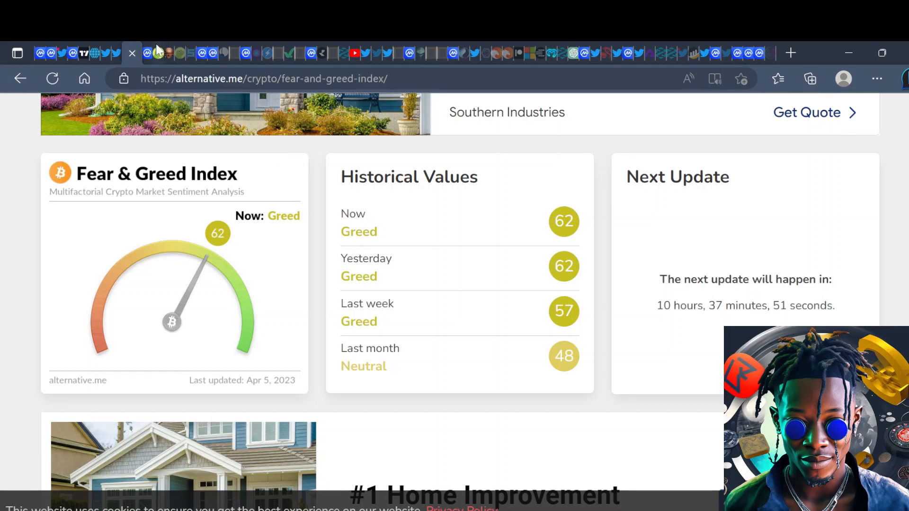
Step: Switch to the CoinMarketCap Bitcoin page showing BTC at $28,480.05, up 0.66%, glancing at the chart
{"action": "left_click", "coordinate": [143, 53]}
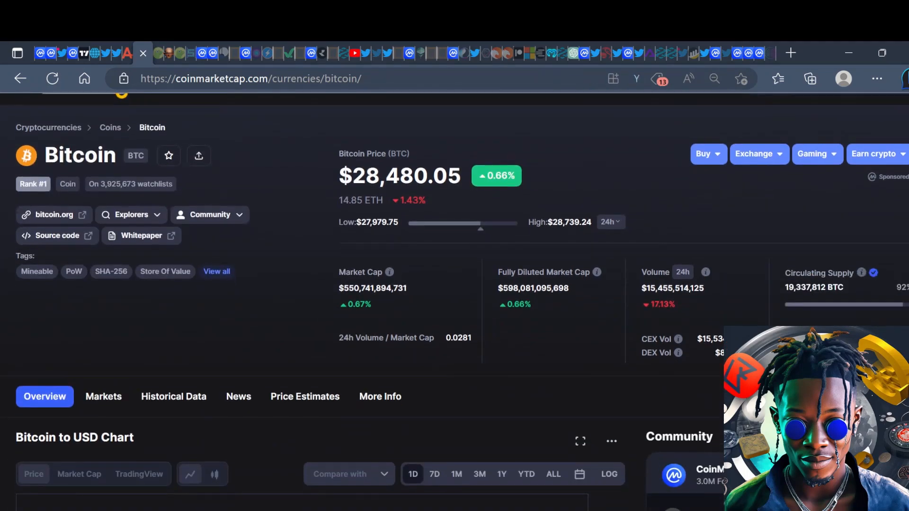
{"action": "scroll", "scroll_direction": "down", "scroll_amount": 3}
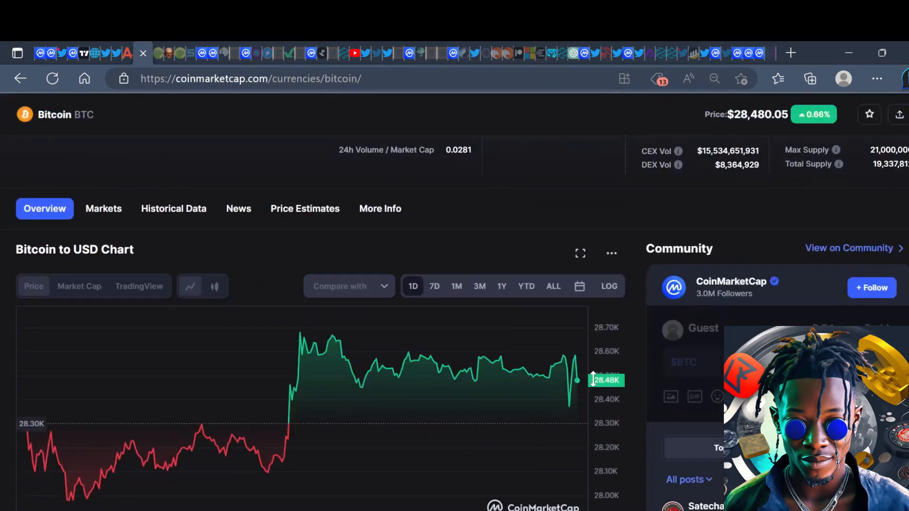
{"action": "scroll", "scroll_direction": "up", "scroll_amount": 3}
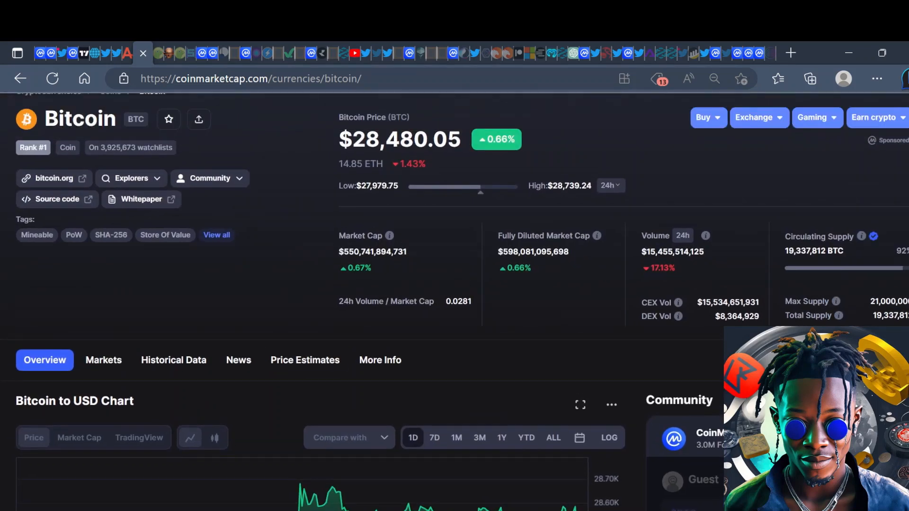
{"action": "scroll", "scroll_direction": "up", "scroll_amount": 3}
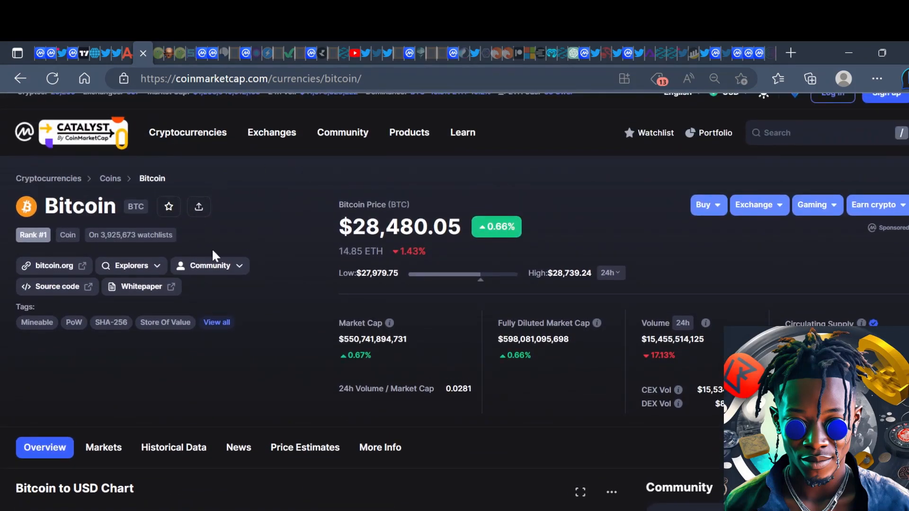
{"action": "mouse_move", "coordinate": [159, 53]}
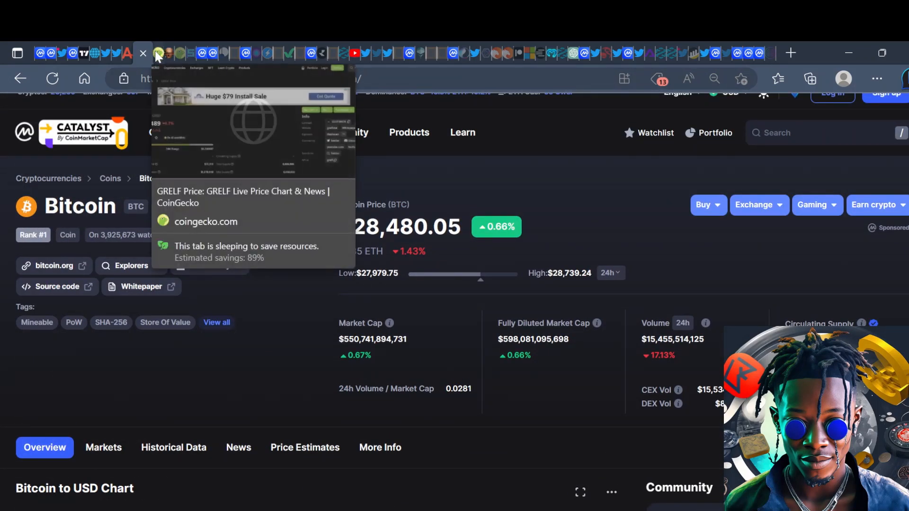
Step: Switch to the CoinGecko GRELF page at its top, showing $0.191489, down 4.7%
{"action": "left_click", "coordinate": [156, 53]}
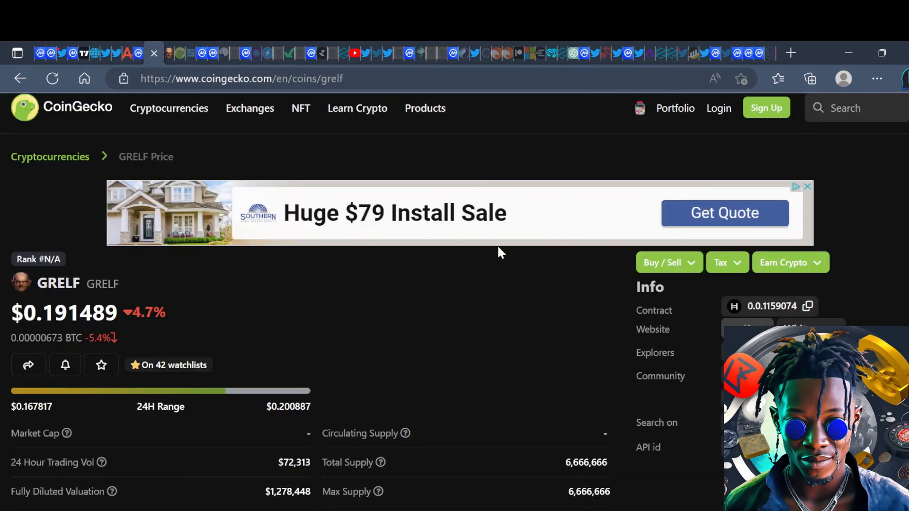
{"action": "scroll", "scroll_direction": "up", "scroll_amount": 3}
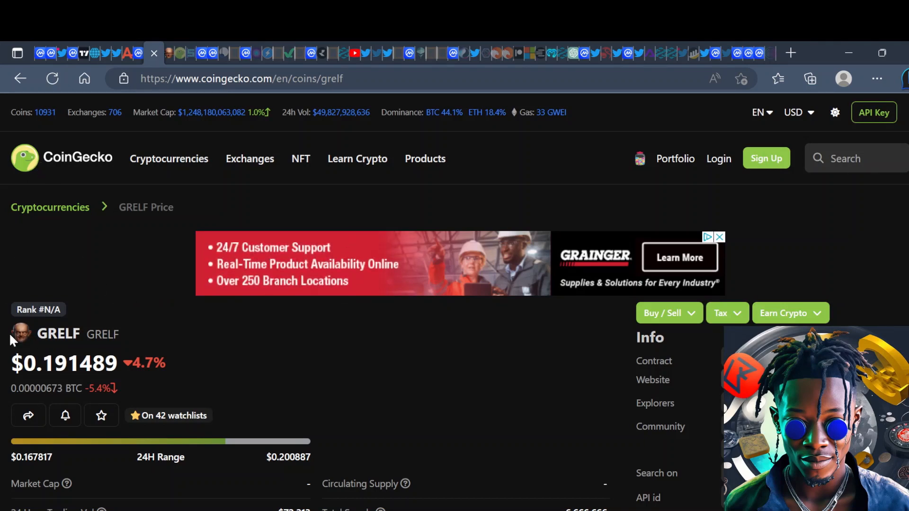
{"action": "mouse_move", "coordinate": [137, 53]}
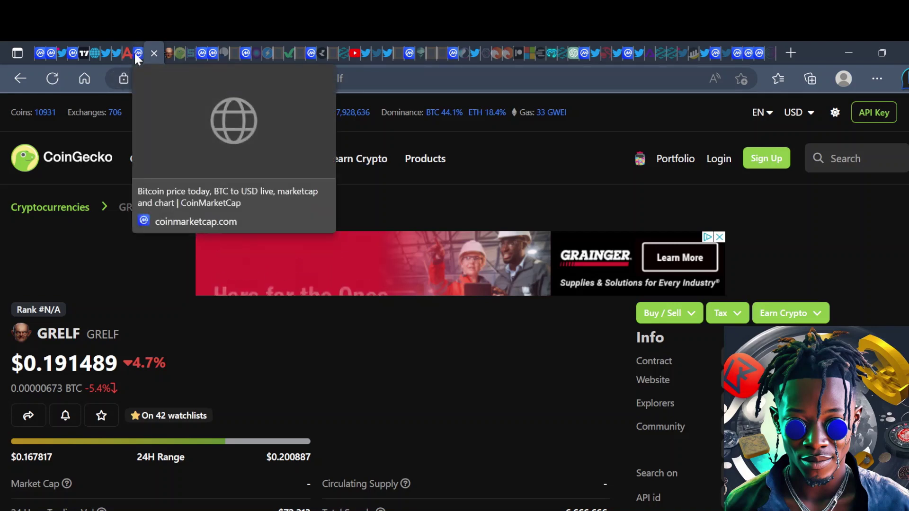